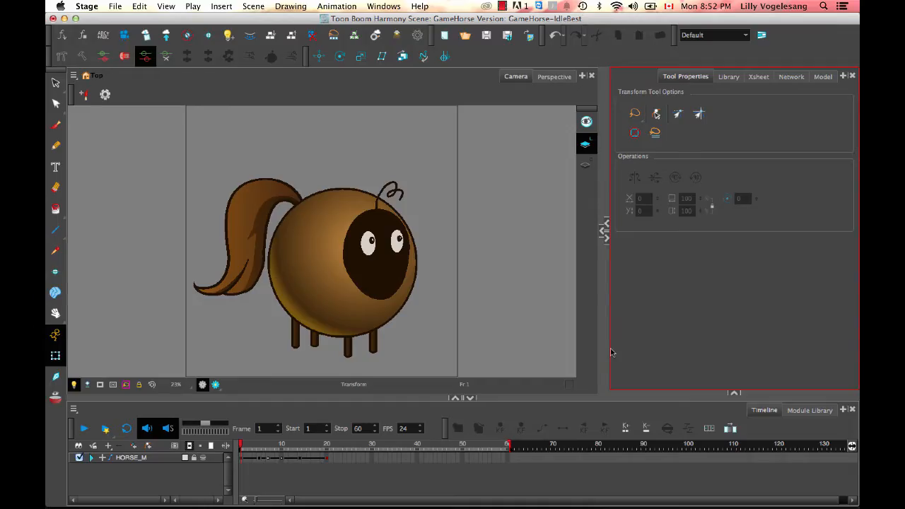
mouse_move(792, 77)
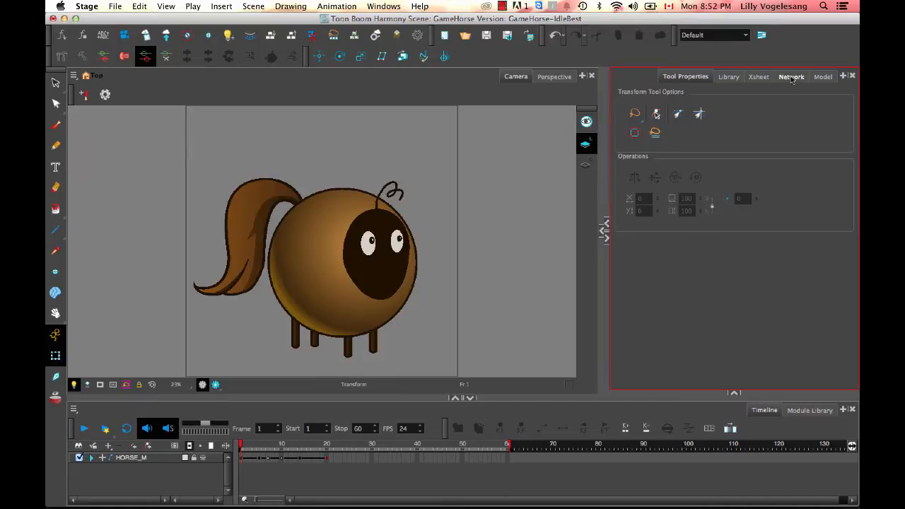
Show the horse rig's node network in the right panel beside the camera view
click(791, 77)
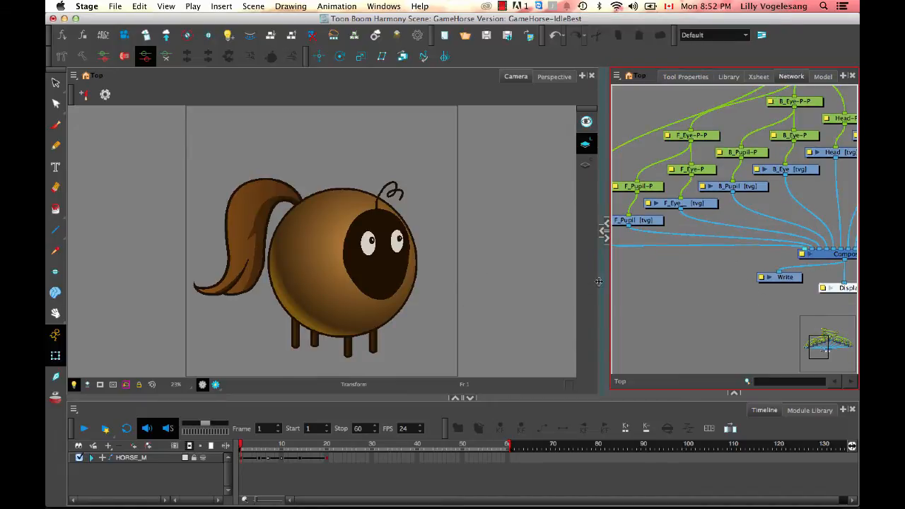
mouse_move(605, 281)
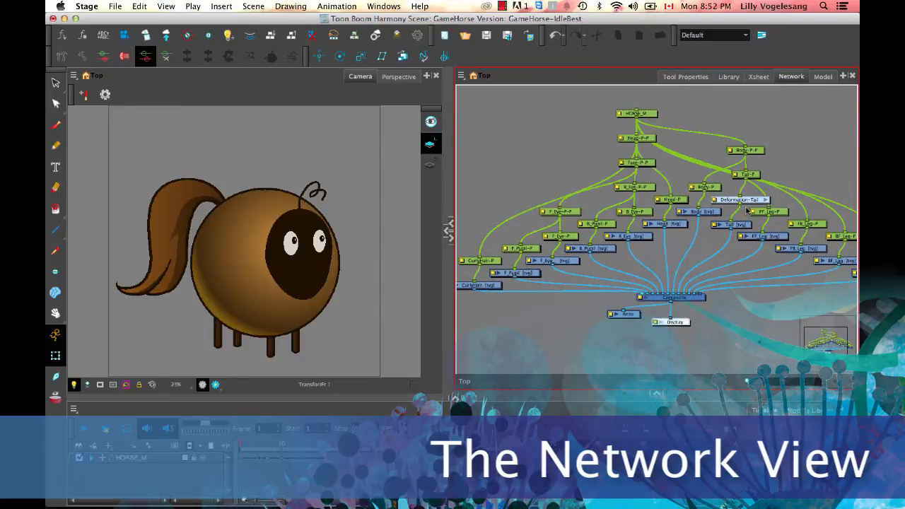
mouse_move(829, 271)
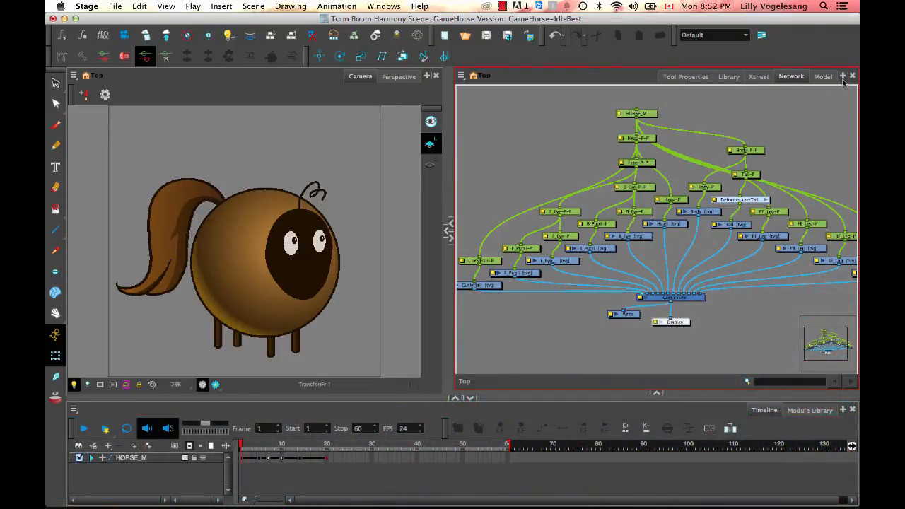
click(842, 76)
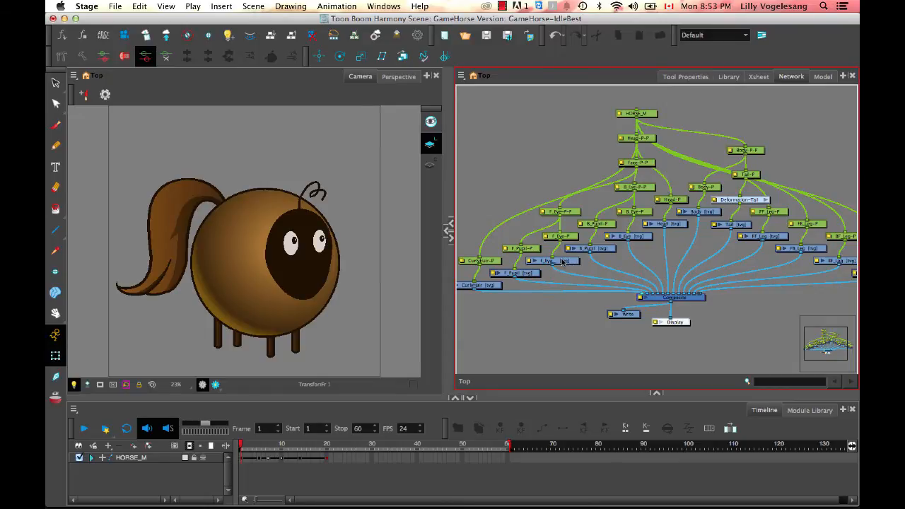
mouse_move(557, 269)
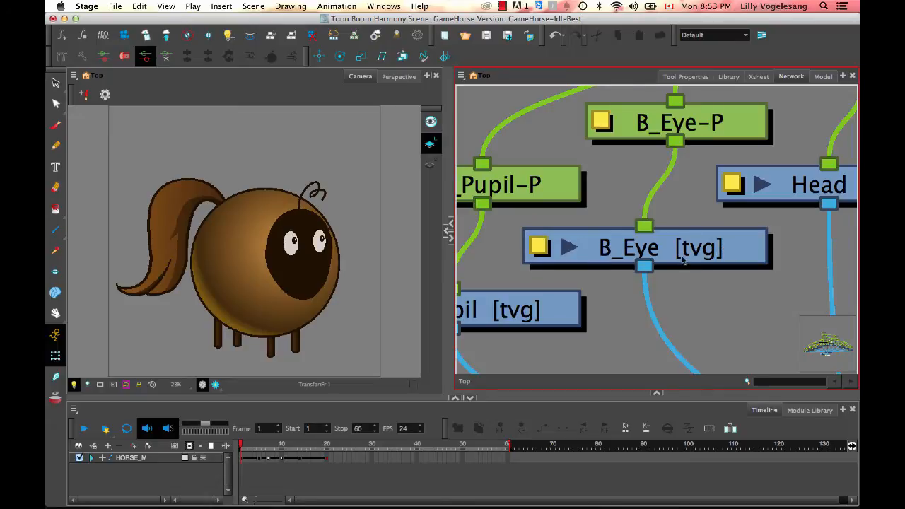
mouse_move(706, 258)
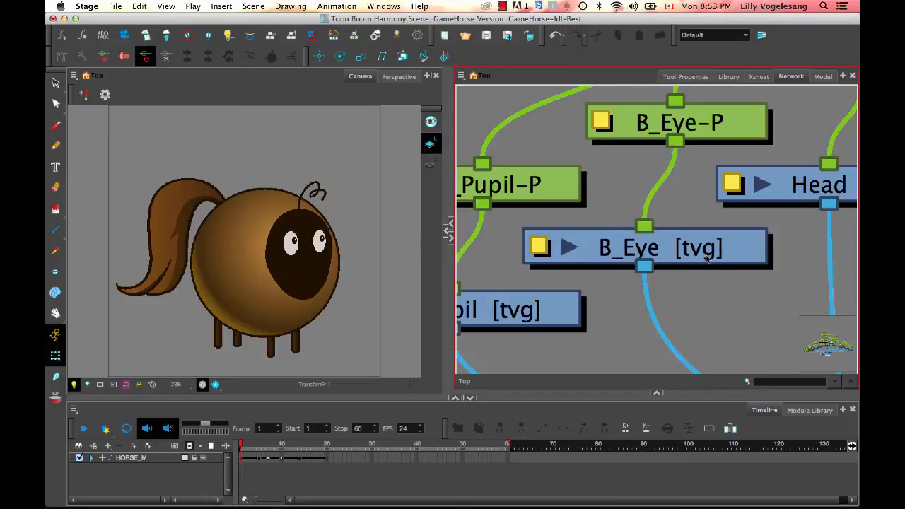
mouse_move(699, 263)
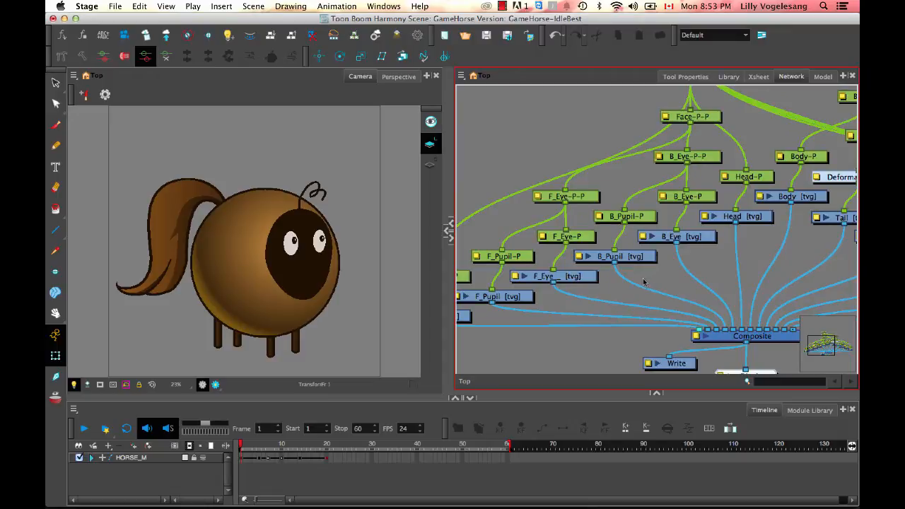
mouse_move(662, 265)
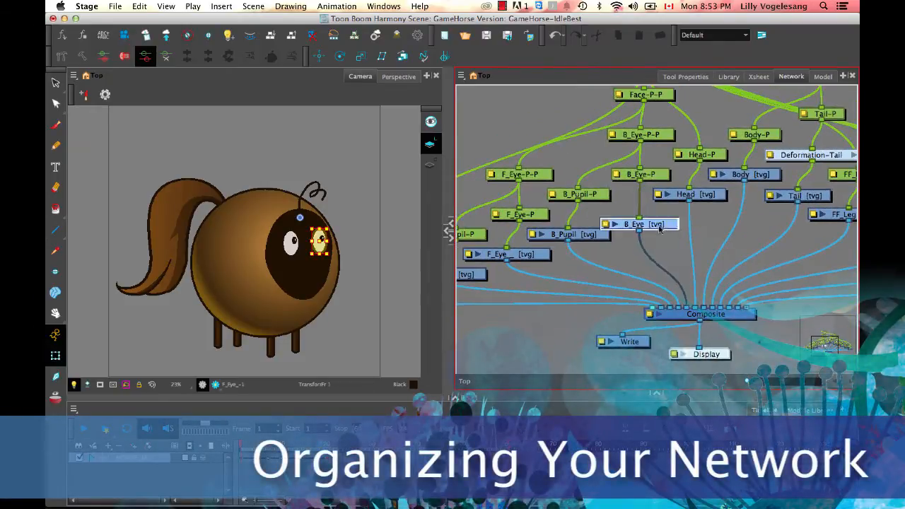
Nudge an eye node and the Tail node, then run Order Network with the default spacing
drag(639, 223, 679, 303)
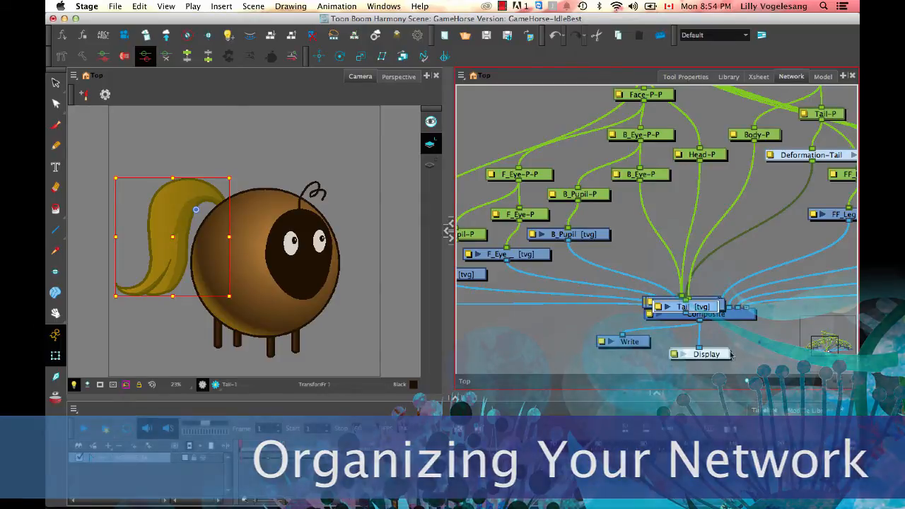
click(461, 77)
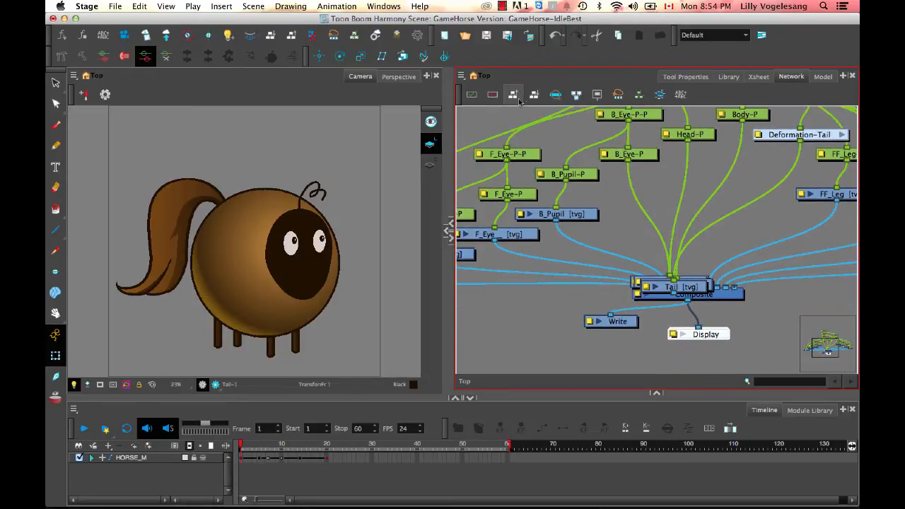
mouse_move(513, 93)
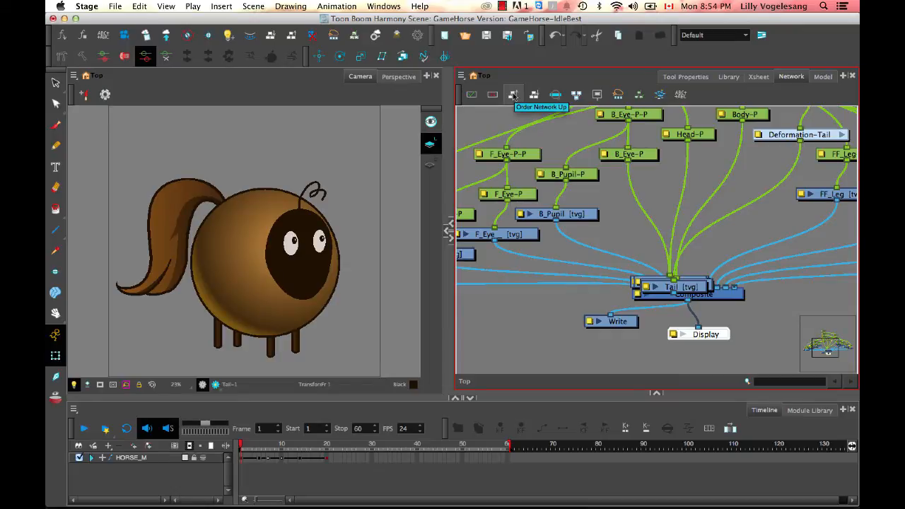
click(512, 93)
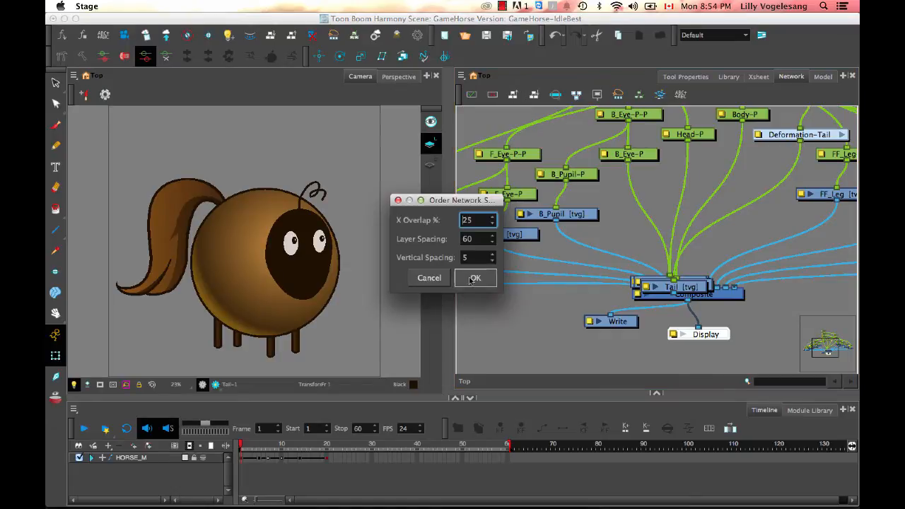
click(475, 277)
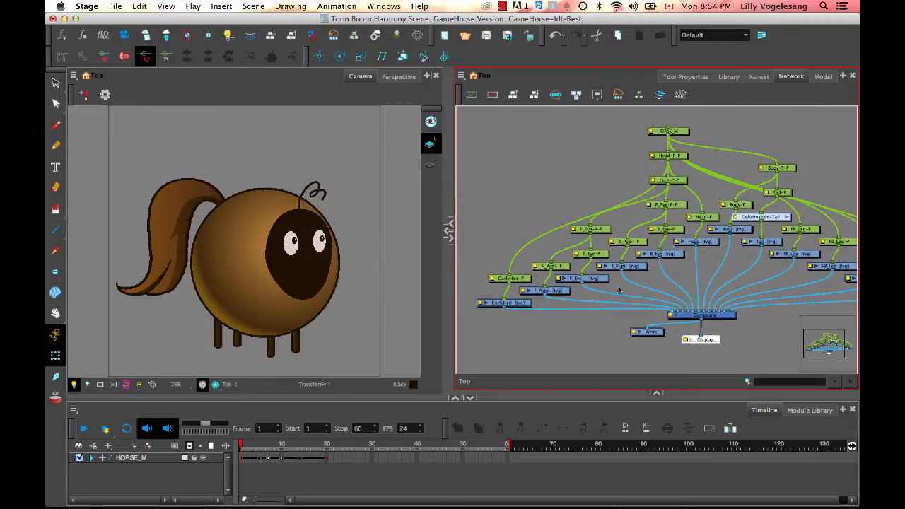
mouse_move(703, 287)
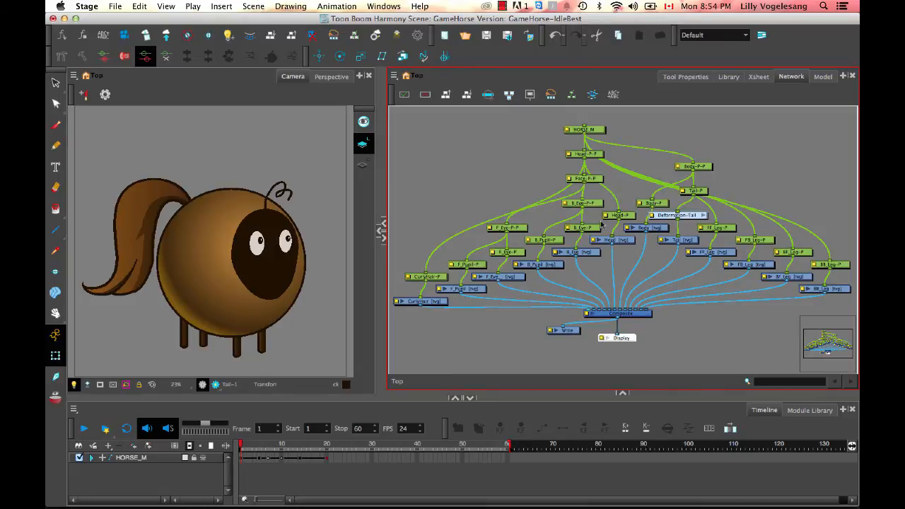
Expand the HORSE_M layer in the Timeline and select the CurlyHair-P peg
click(585, 130)
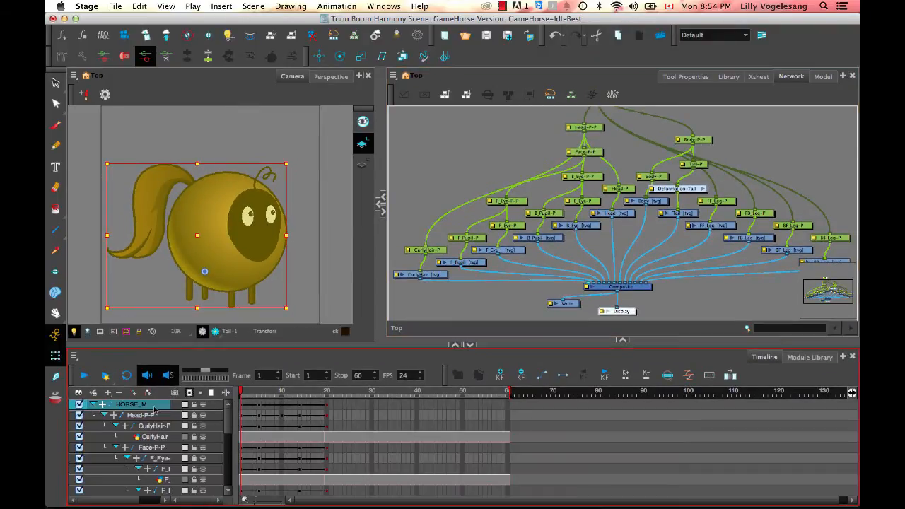
click(134, 416)
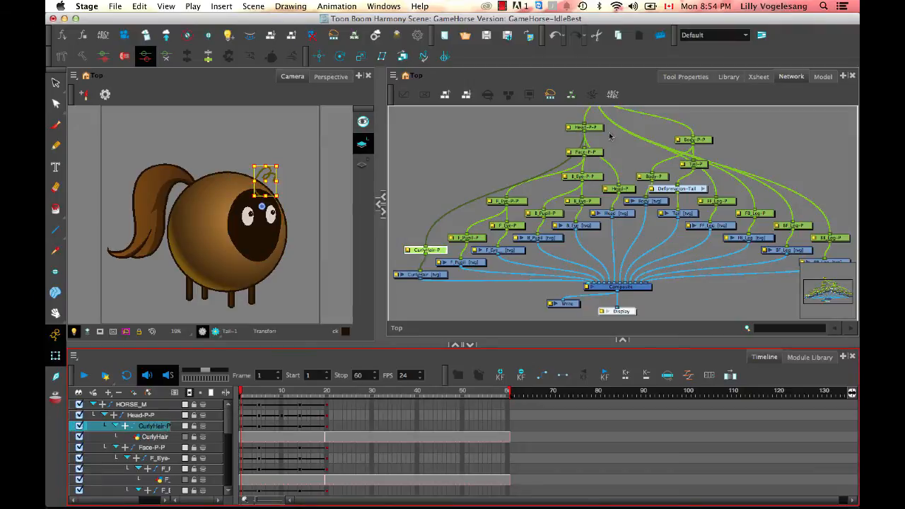
mouse_move(586, 136)
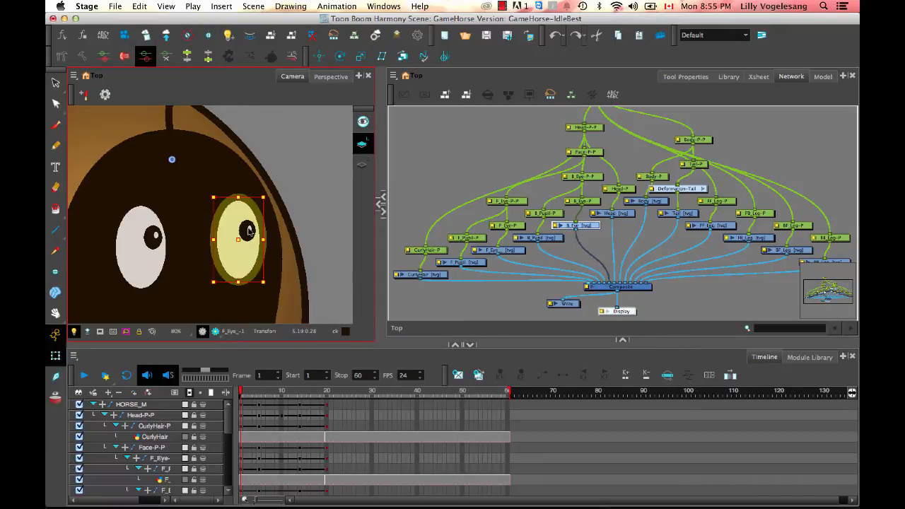
drag(249, 234, 248, 227)
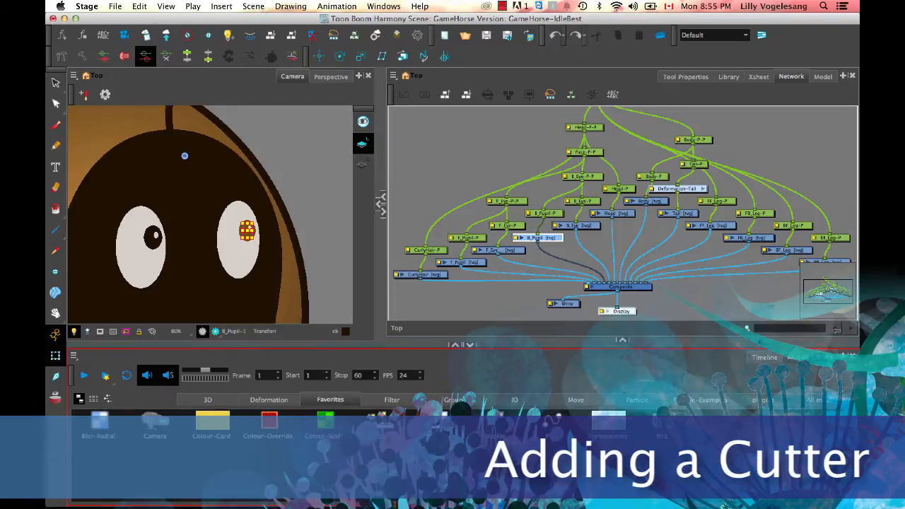
Add the Module Library to the bottom panel and pick the Cutter module from Favorites
click(767, 356)
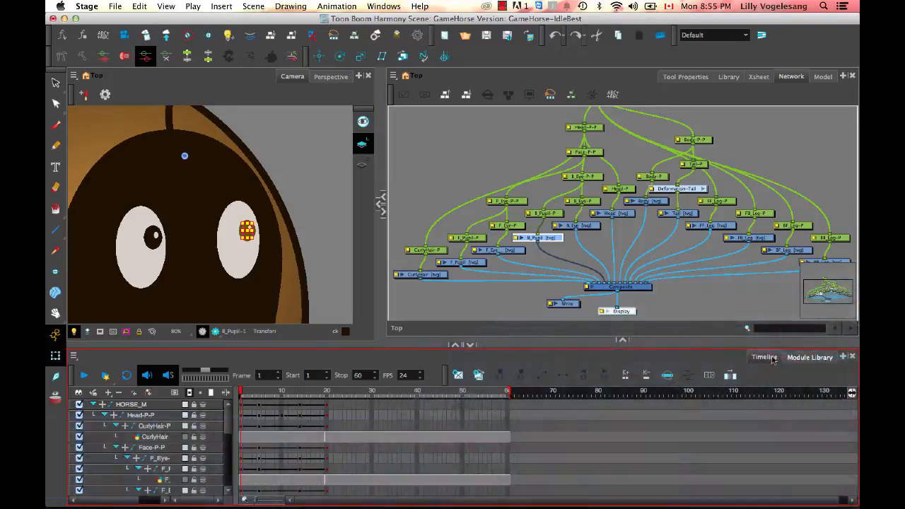
click(810, 357)
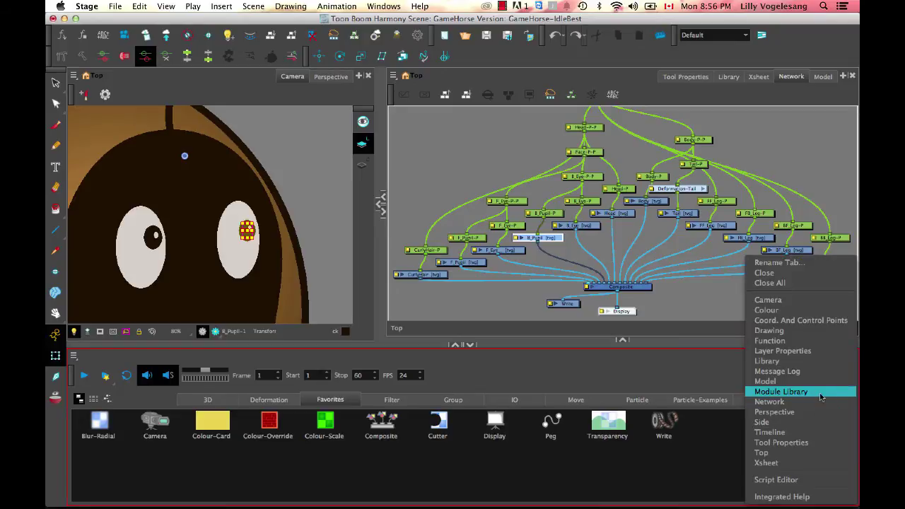
click(780, 390)
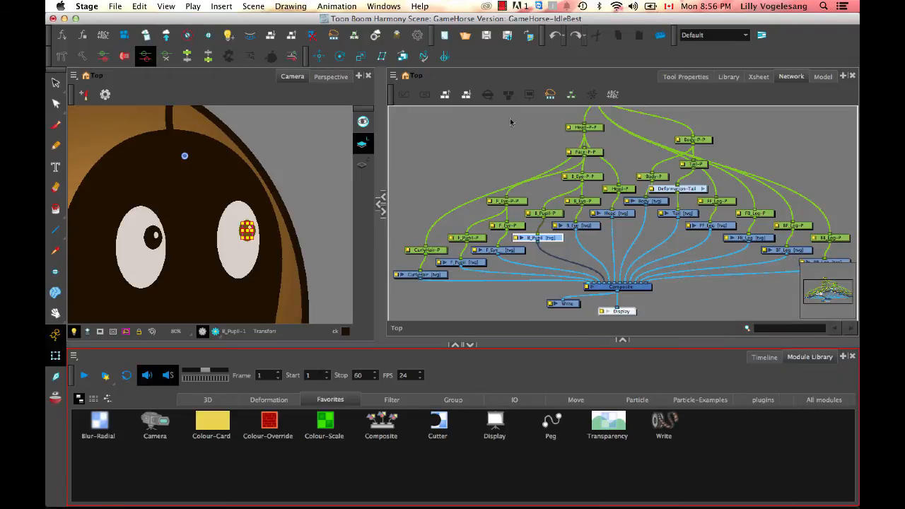
click(437, 424)
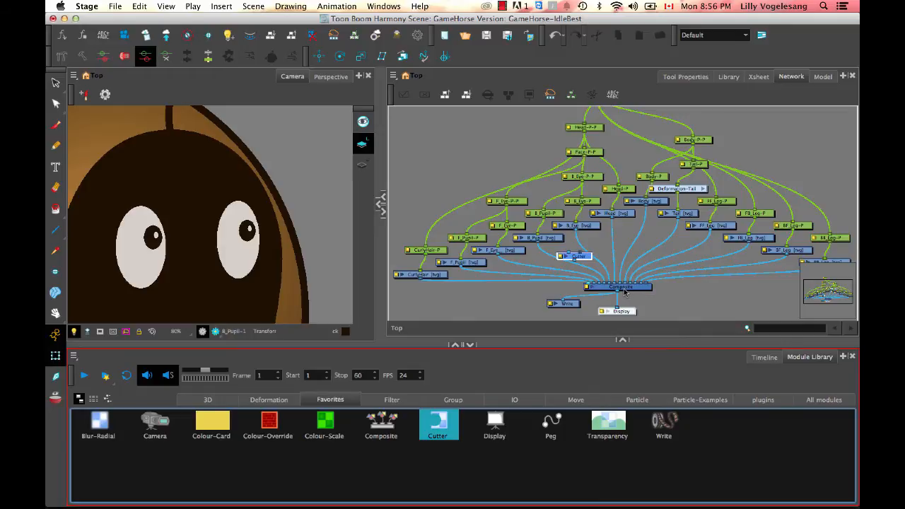
mouse_move(577, 227)
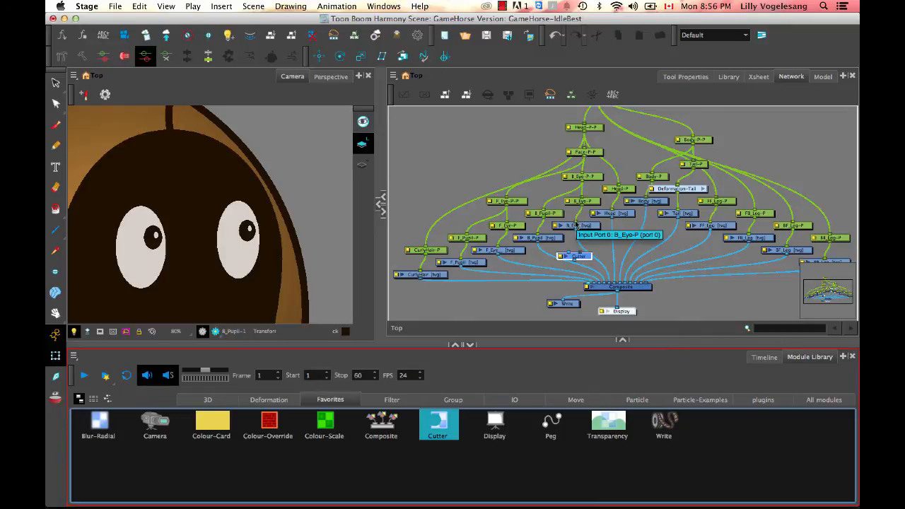
mouse_move(552, 271)
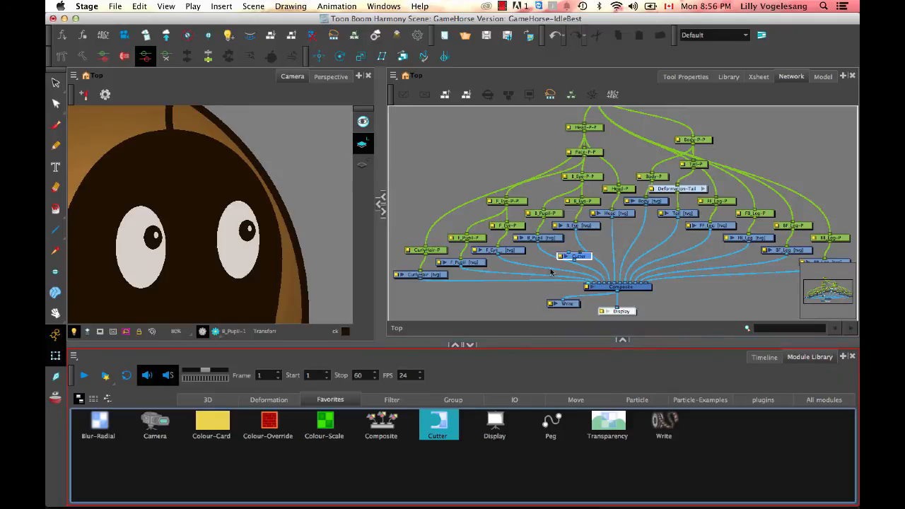
mouse_move(516, 293)
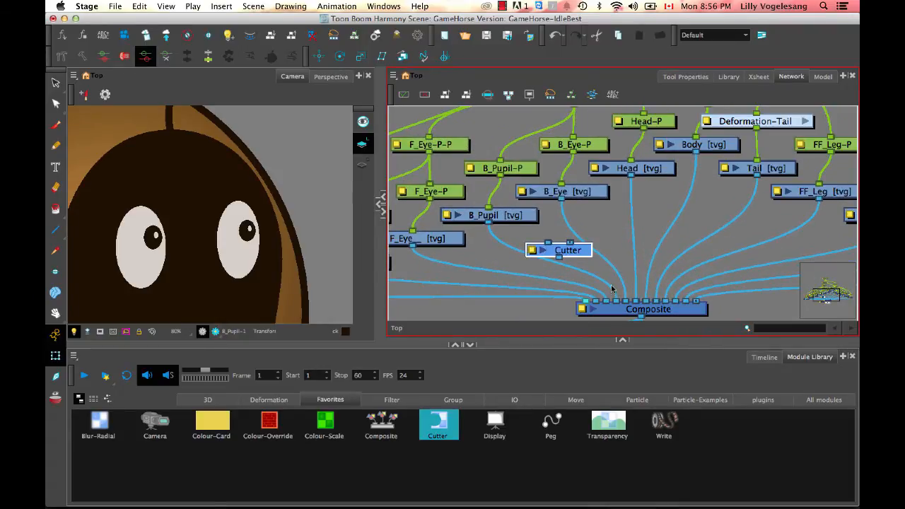
mouse_move(575, 274)
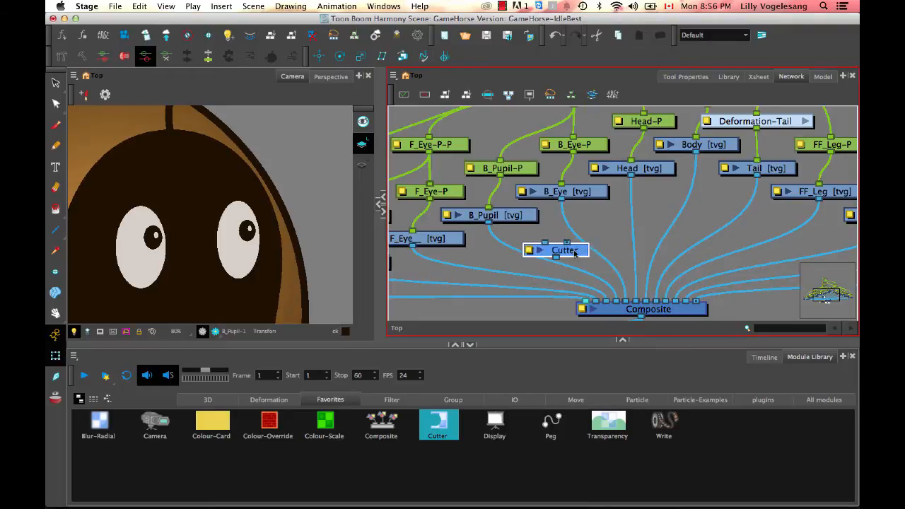
Place the new Cutter node into the B_Pupil connection feeding the Composite
drag(566, 249, 546, 252)
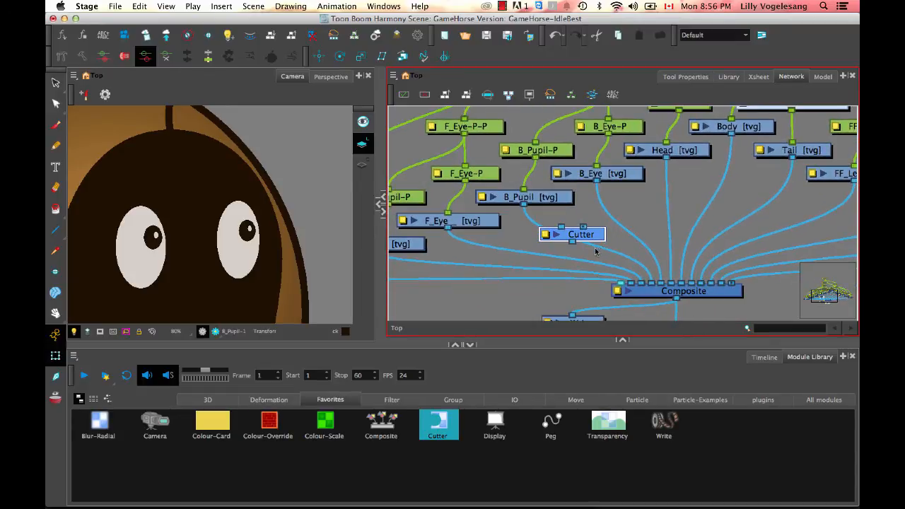
mouse_move(523, 252)
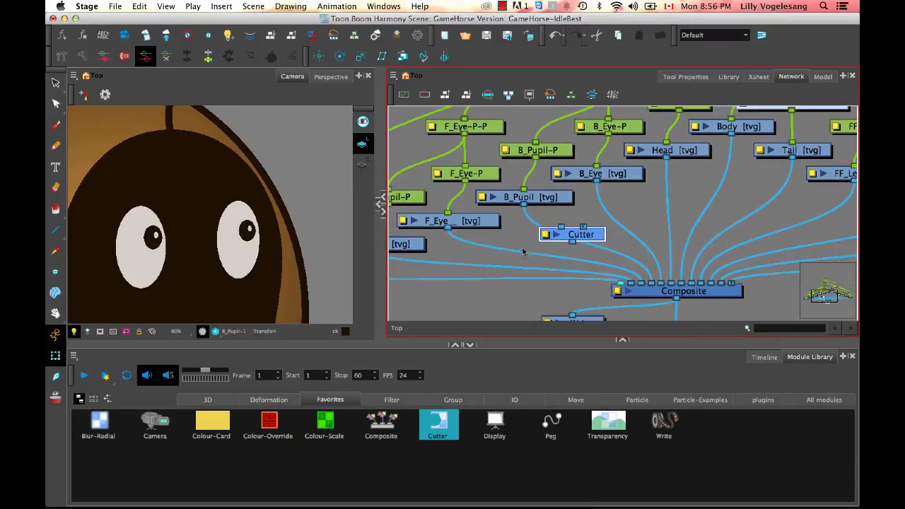
drag(580, 235, 564, 237)
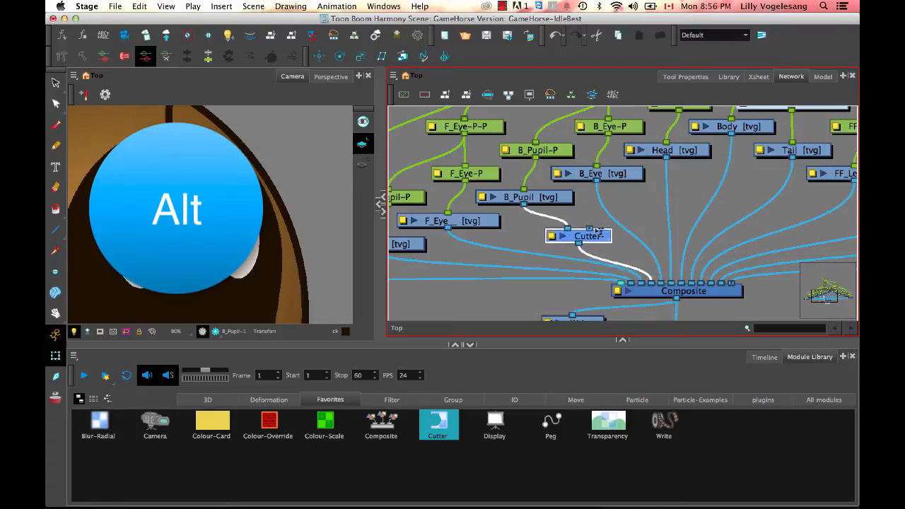
drag(578, 234, 601, 229)
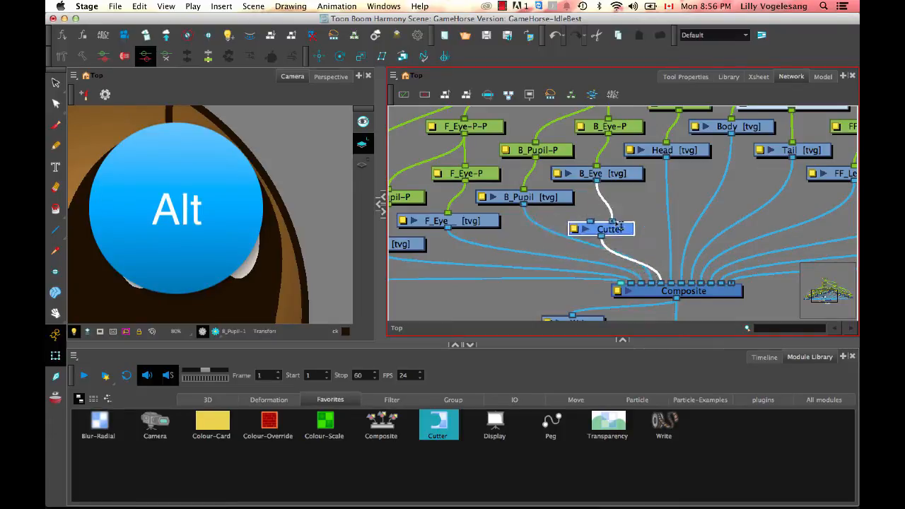
drag(601, 229, 558, 232)
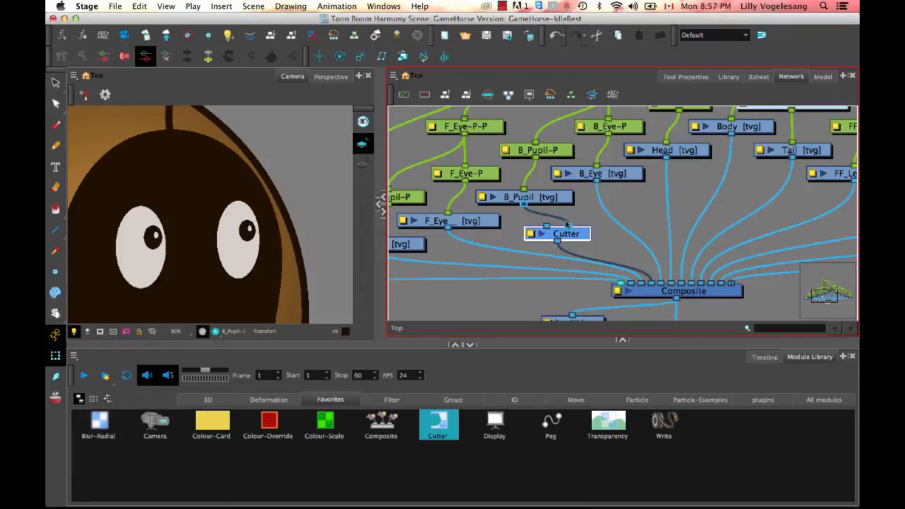
mouse_move(597, 195)
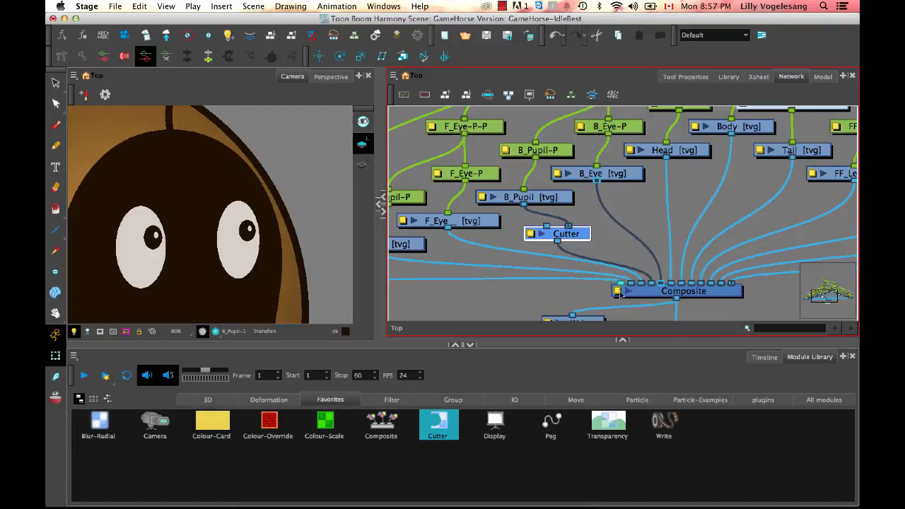
mouse_move(603, 235)
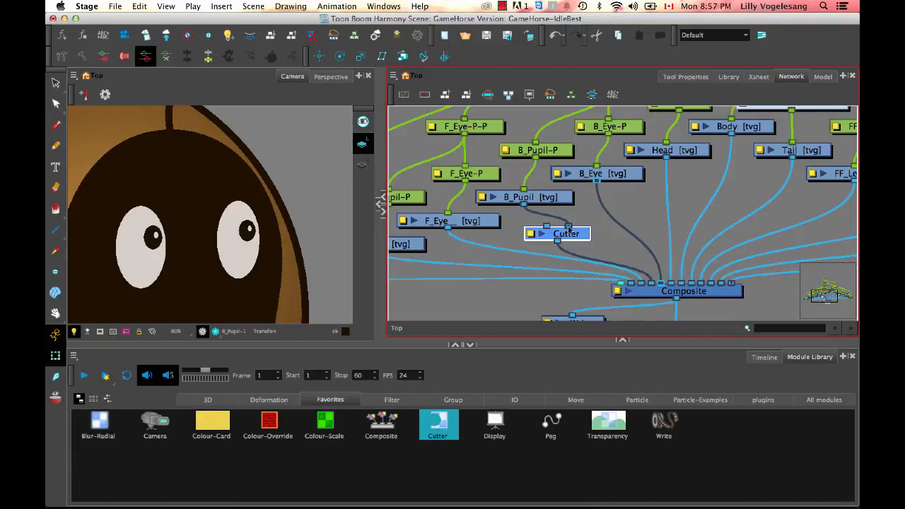
mouse_move(653, 266)
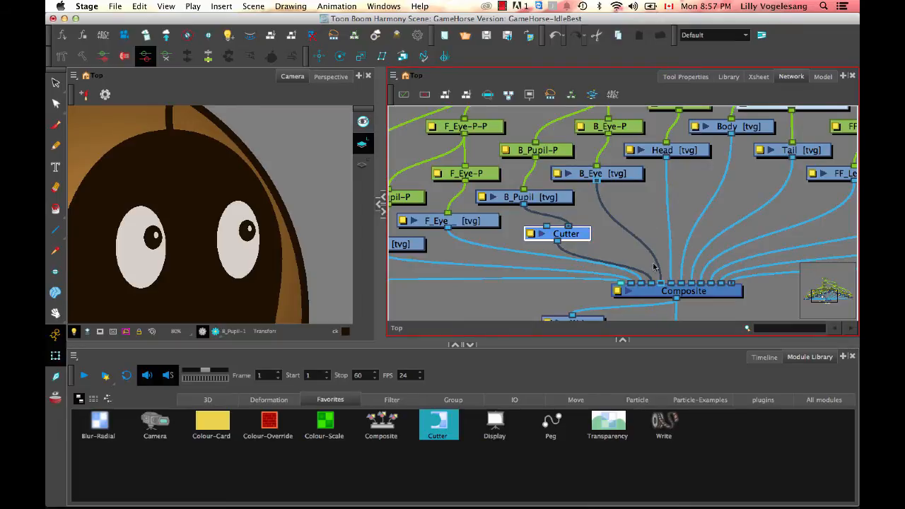
mouse_move(639, 267)
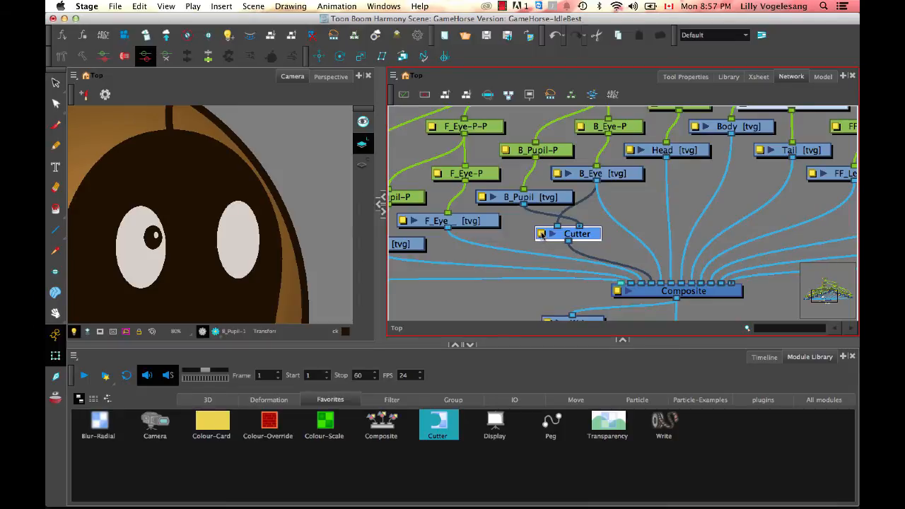
Enable Inverted in the Cutter's Layer Properties so the back pupil shows clipped inside the eye
double_click(569, 234)
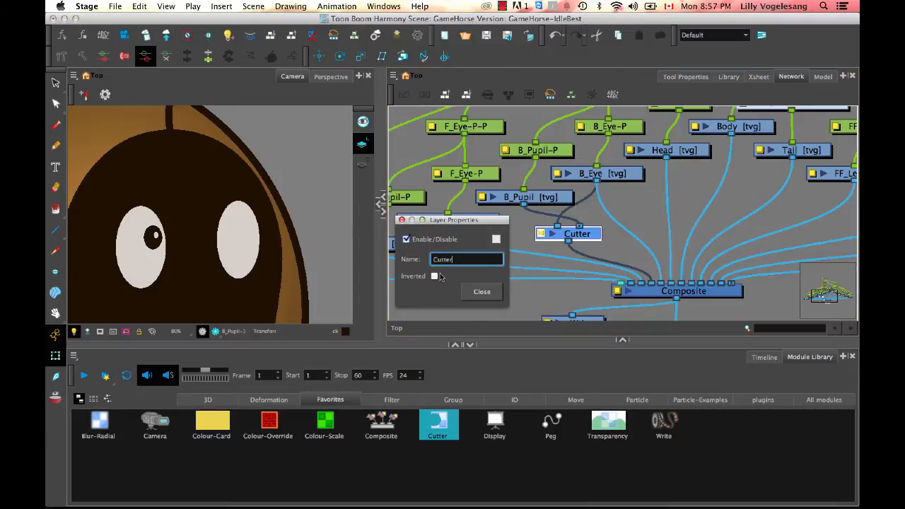
click(435, 276)
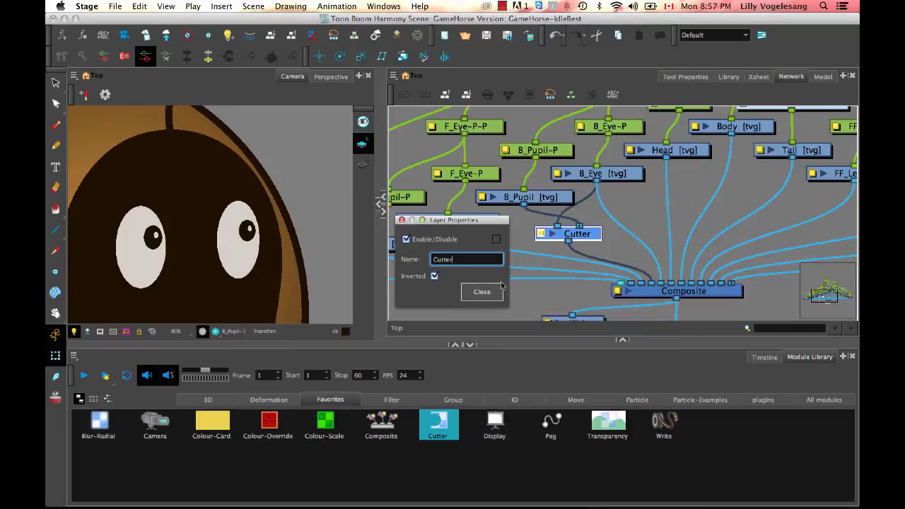
click(481, 291)
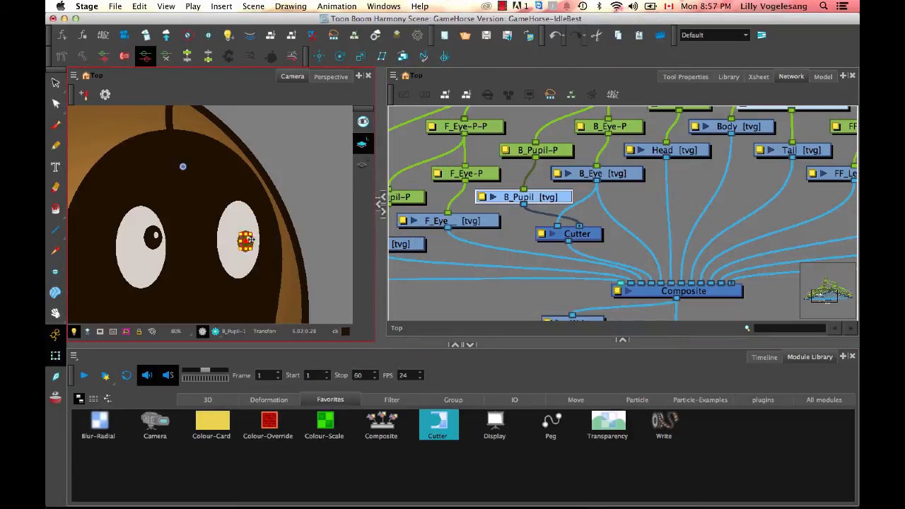
Drag the back pupil toward the eye's edges and back to confirm the mask clips it
drag(246, 239, 155, 253)
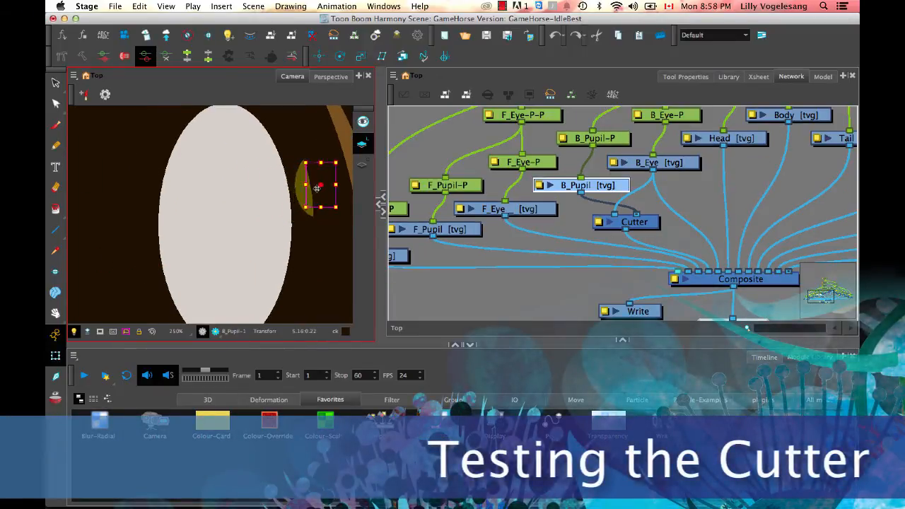
drag(323, 186, 144, 212)
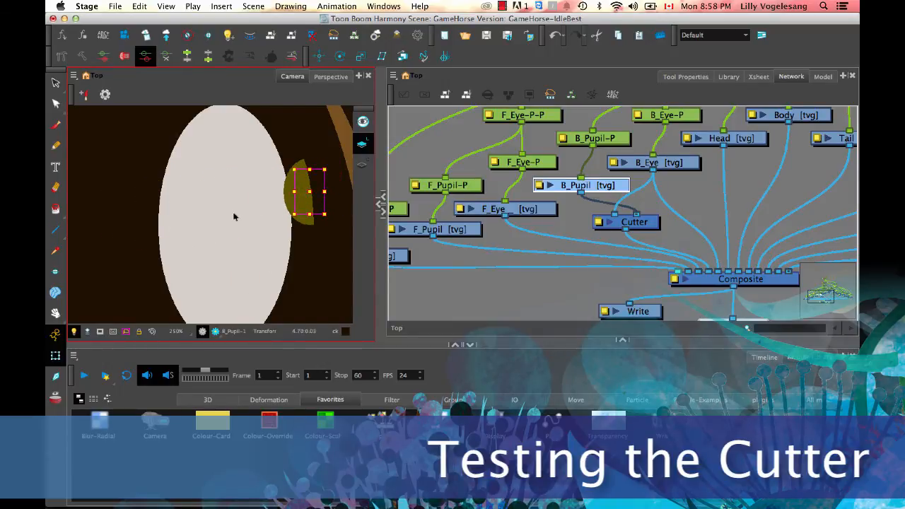
drag(308, 191, 212, 215)
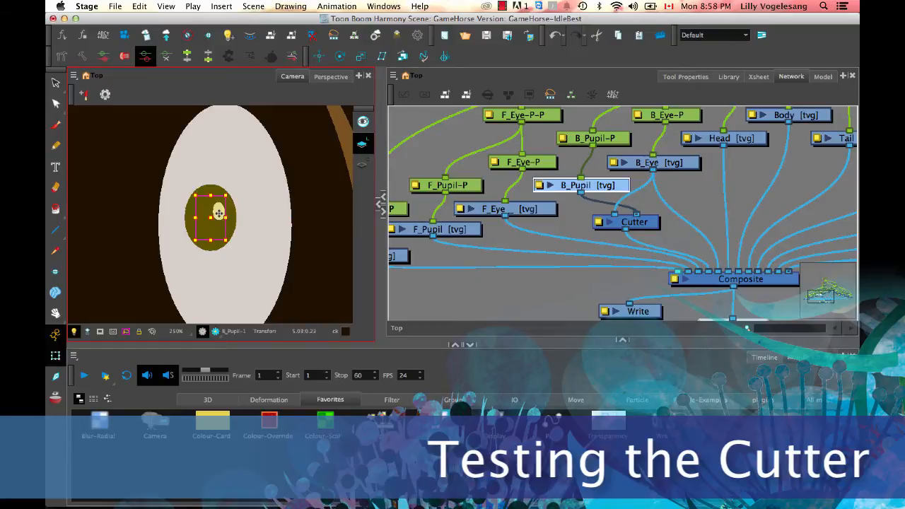
click(653, 161)
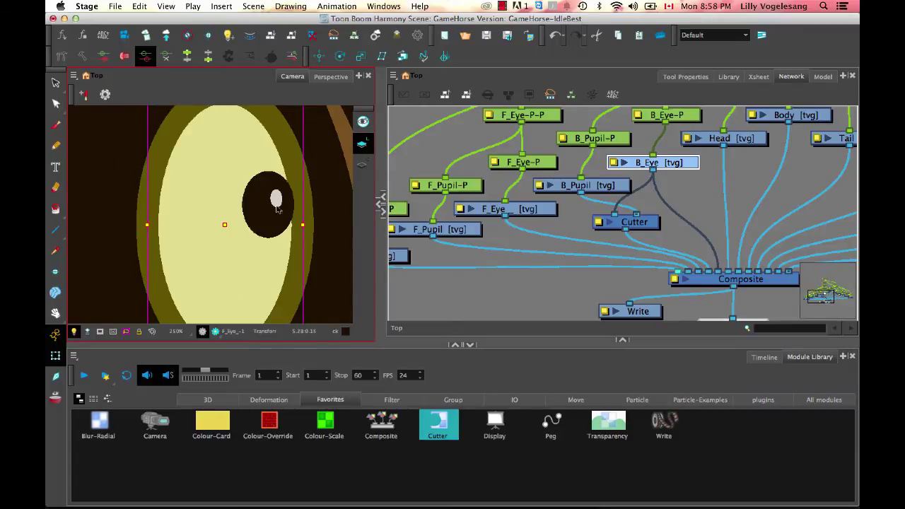
click(581, 184)
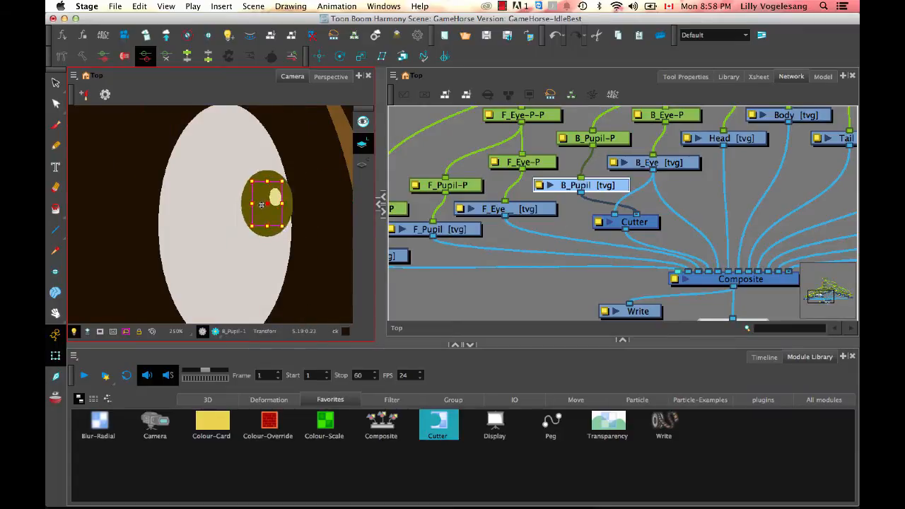
drag(267, 205, 300, 192)
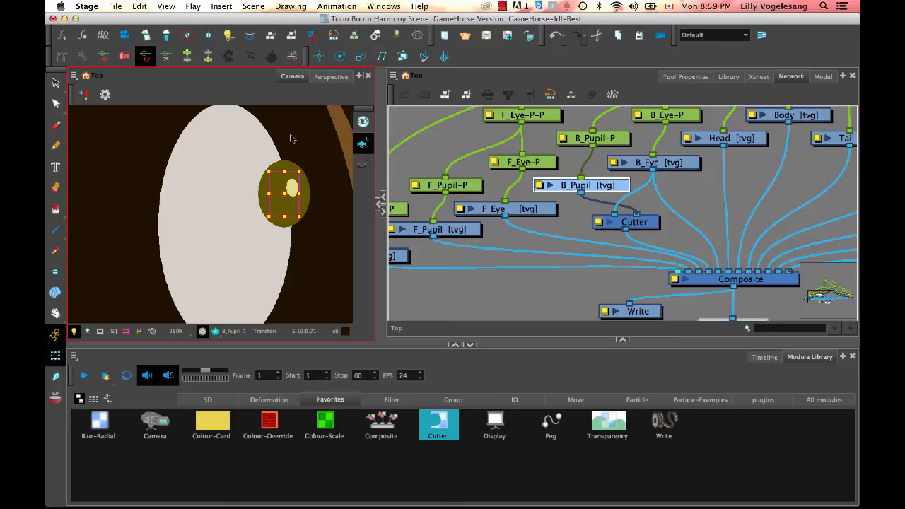
drag(284, 192, 266, 206)
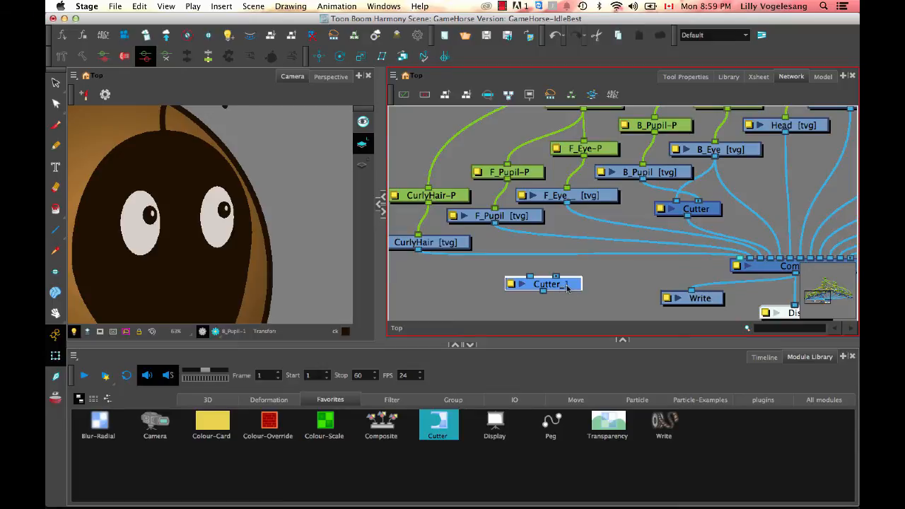
Place Cutter_1 among the front eye nodes and enable Inverted in its properties
drag(543, 283, 541, 243)
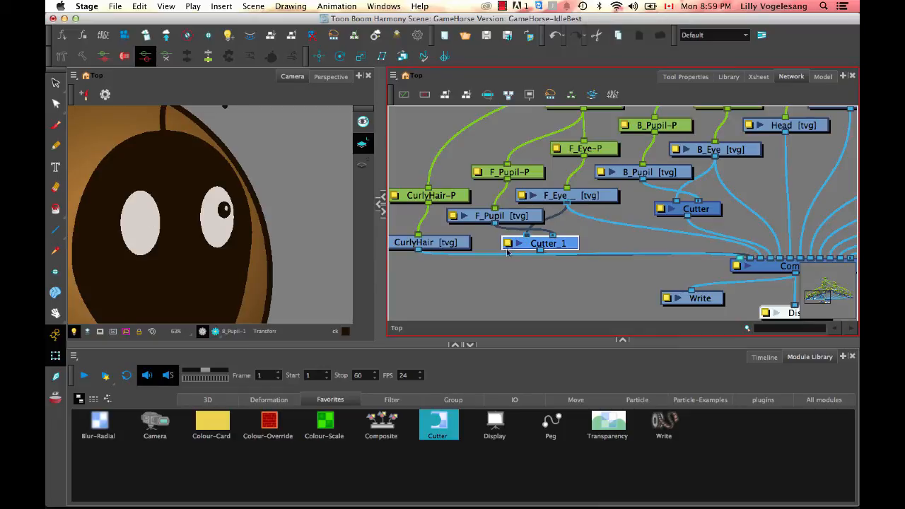
double_click(540, 243)
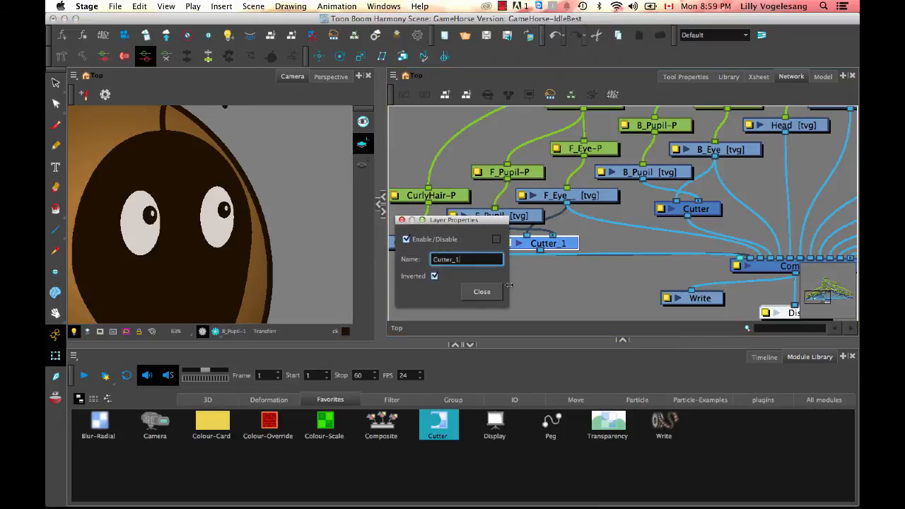
click(480, 291)
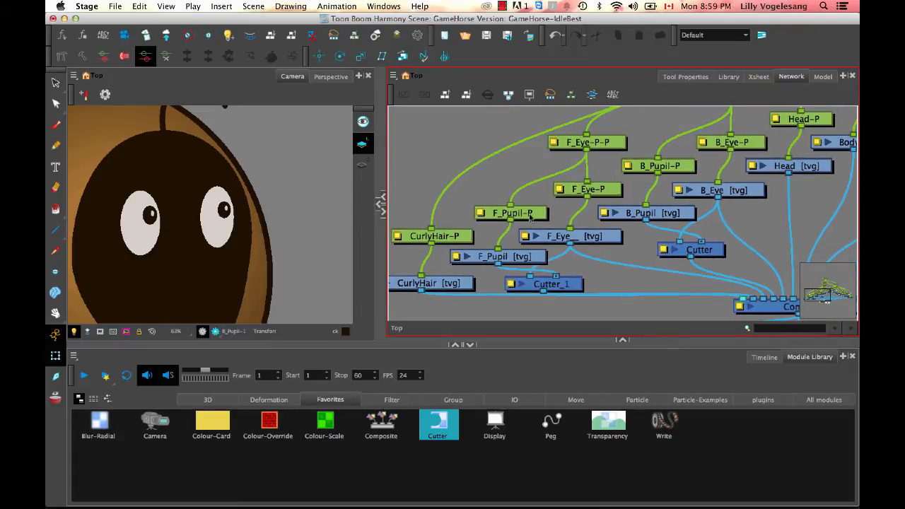
click(509, 212)
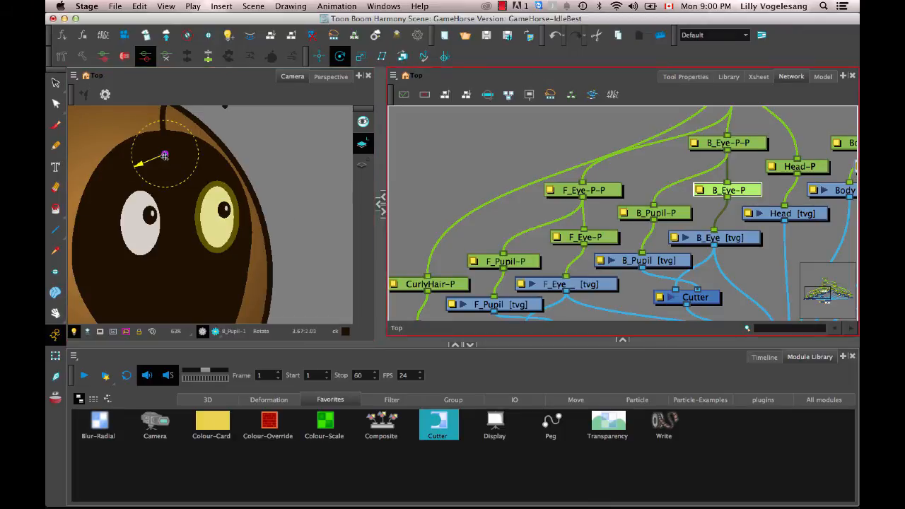
Select the B_Eye-P and F_Eye-P pegs to rotate each eye with its masked pupil
click(727, 142)
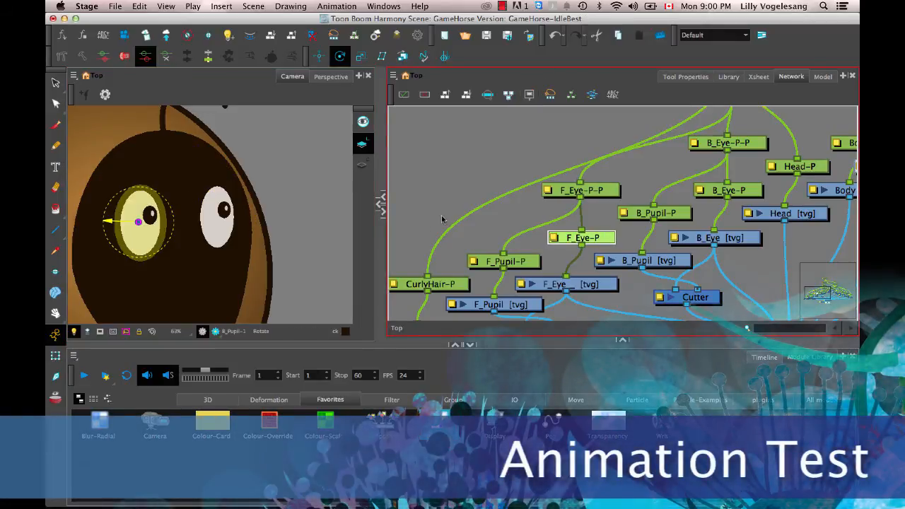
click(504, 261)
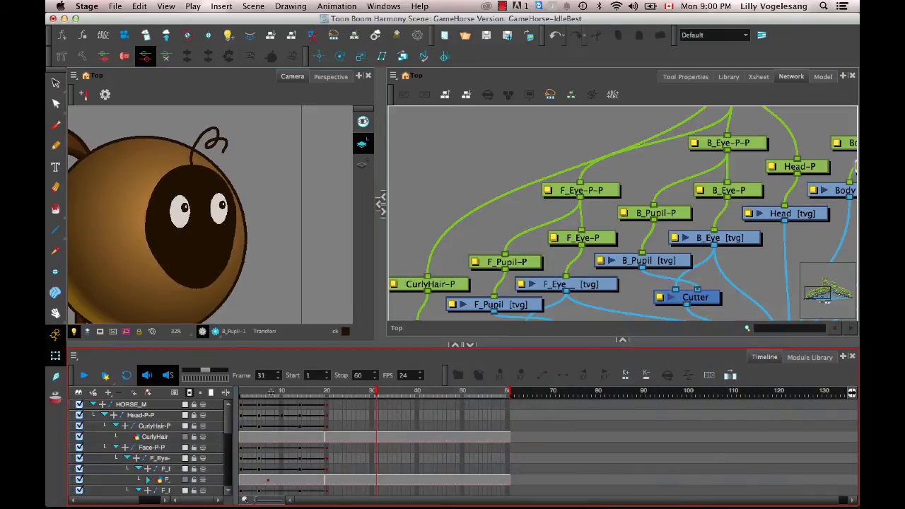
Keyframe the front pupil in a new position around frame 40 and adjust its keyframe timing
click(93, 404)
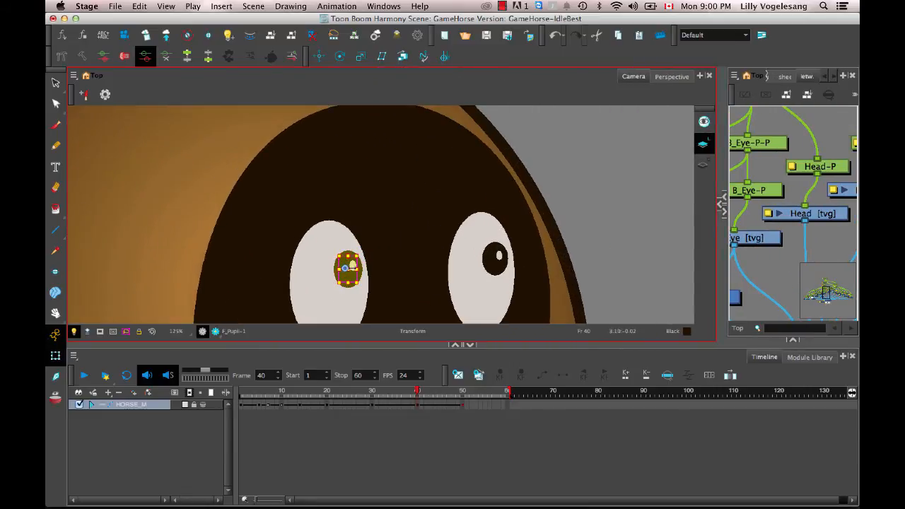
drag(346, 269, 395, 258)
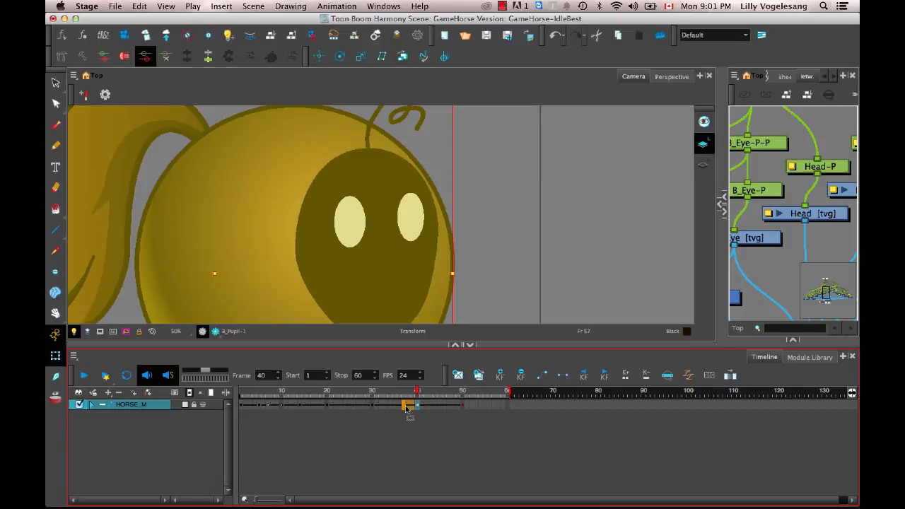
drag(418, 391, 403, 390)
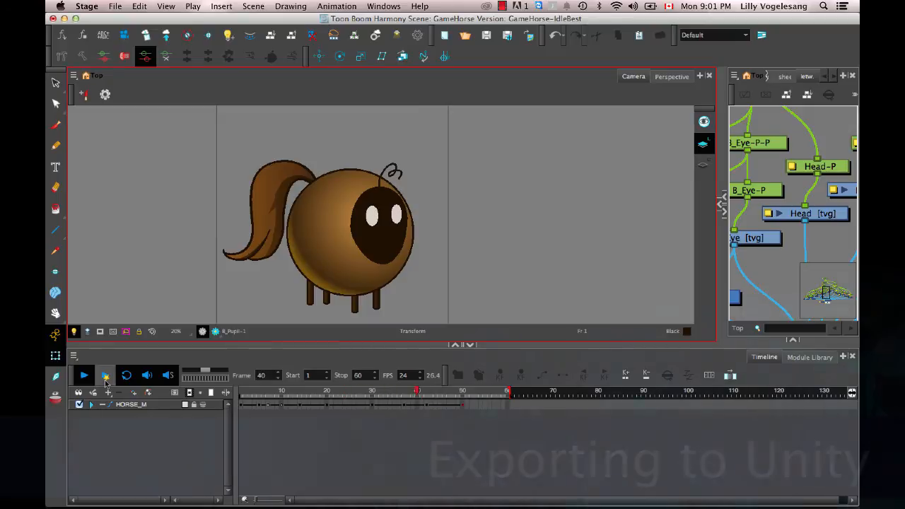
Play back the eye animation and confirm the Horse4 sprite sheet export to HarmonyResources
click(83, 374)
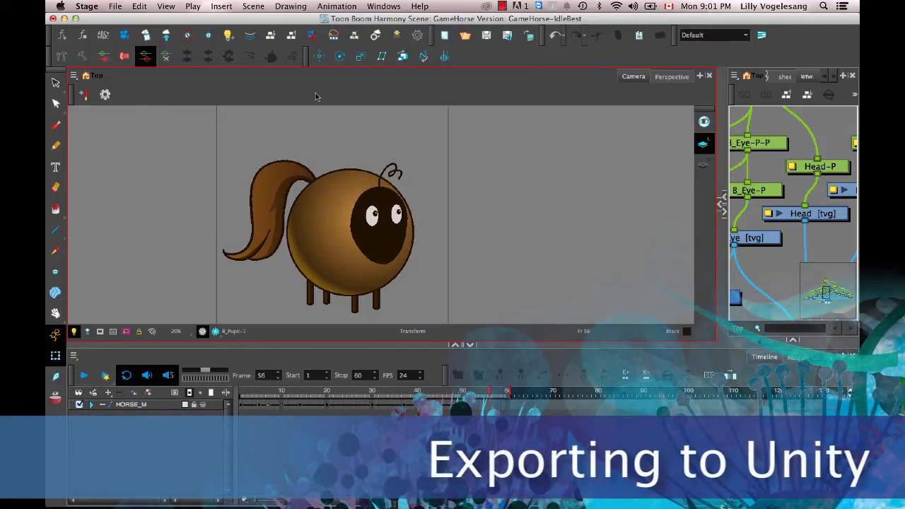
mouse_move(271, 76)
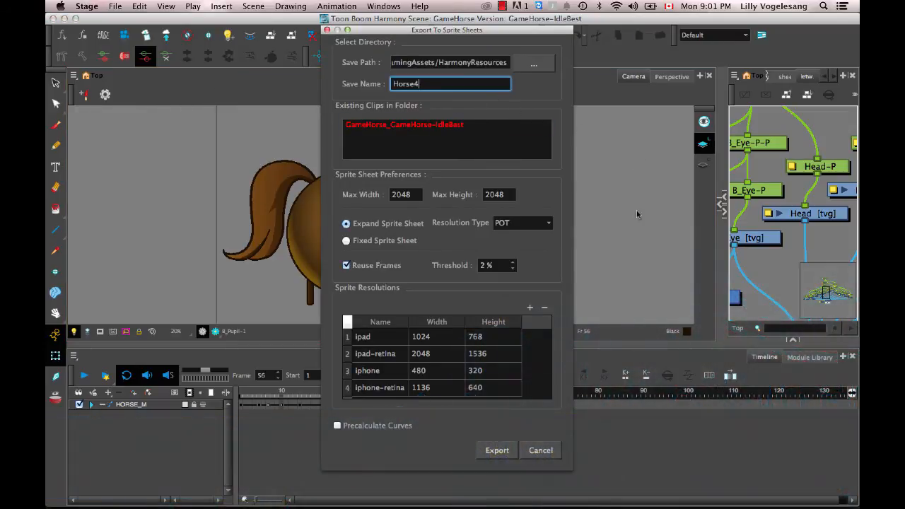
click(496, 450)
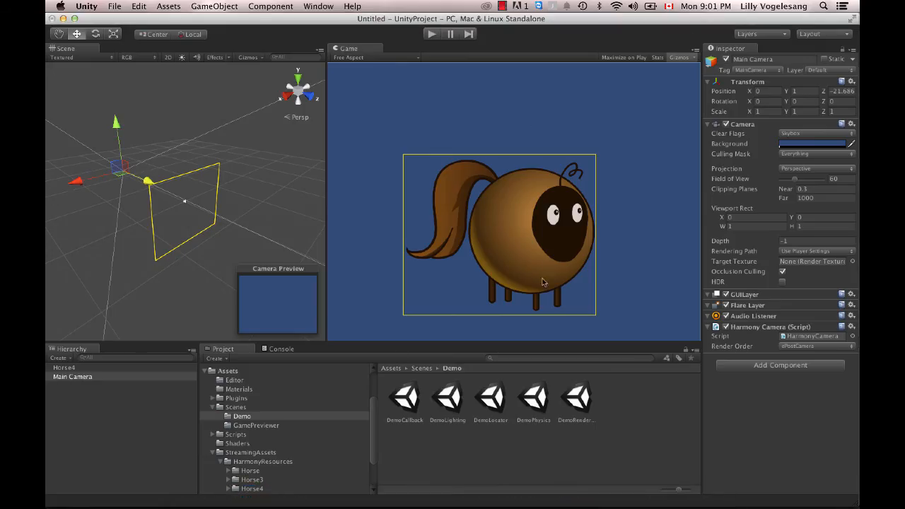
Run the Unity scene a few times to watch the horse's eyes move, then stop playback
click(431, 34)
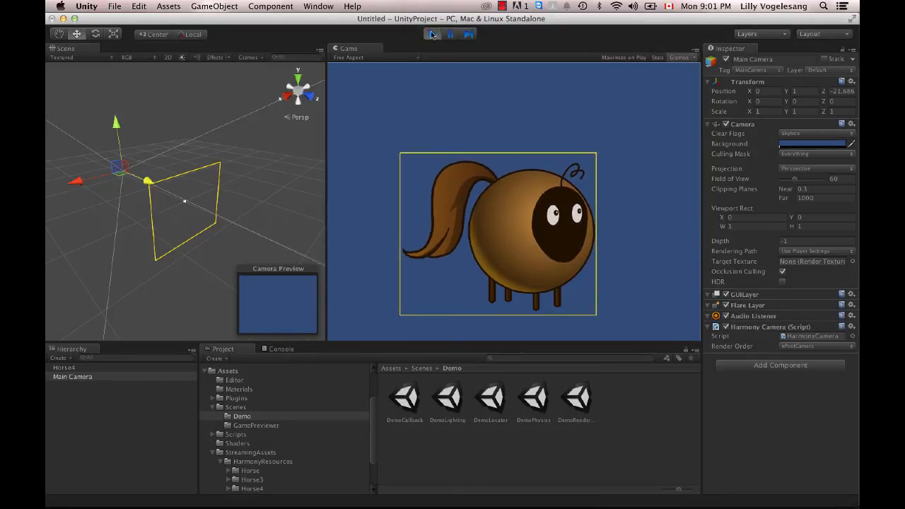
click(433, 34)
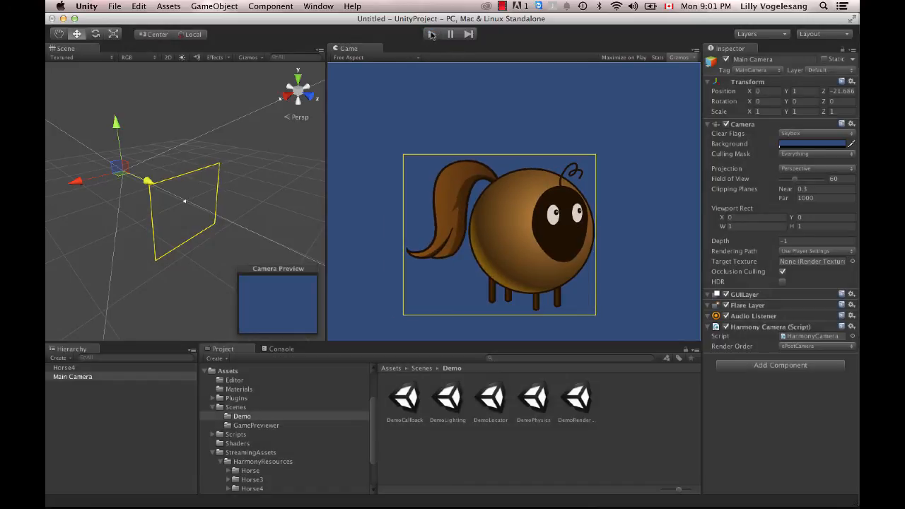
click(431, 34)
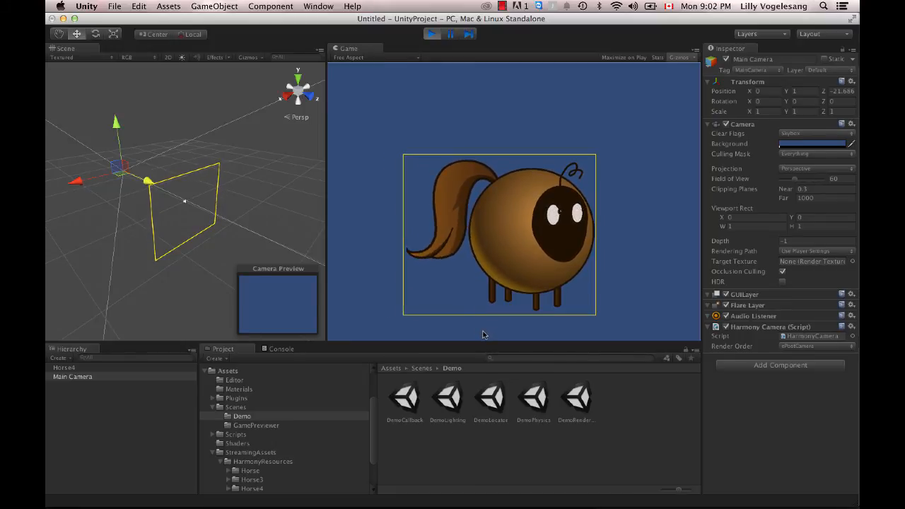
click(430, 36)
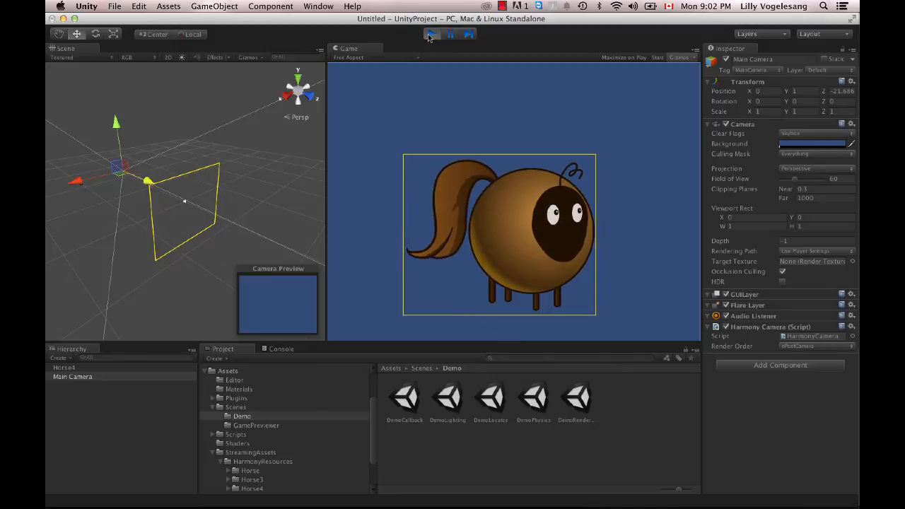
click(430, 37)
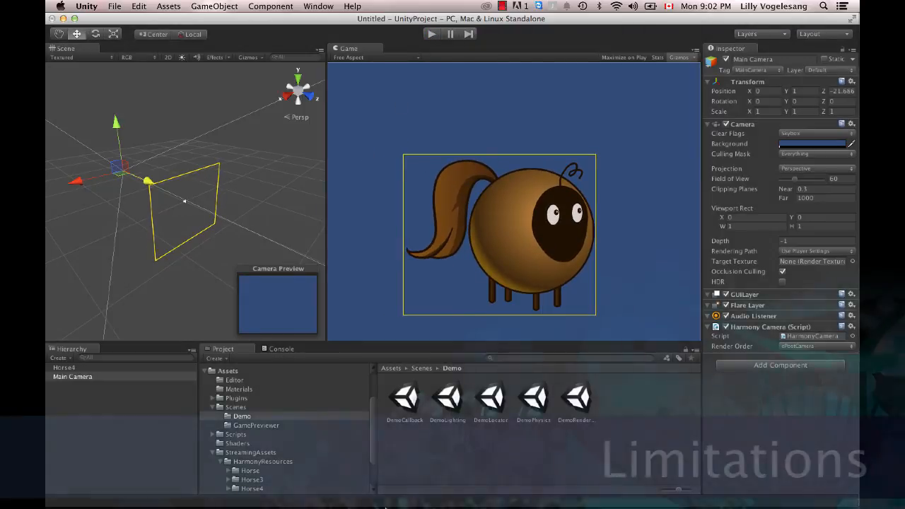